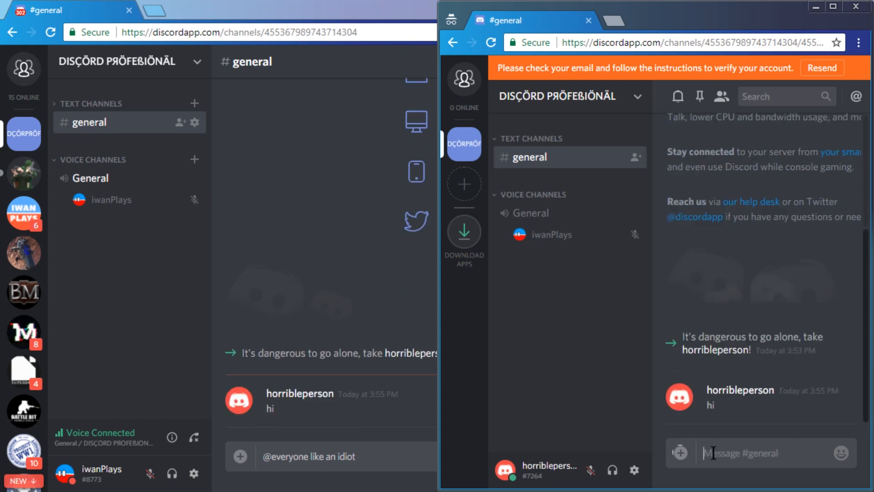
{"action": "type", "text": "ARRR SPAMMR"}
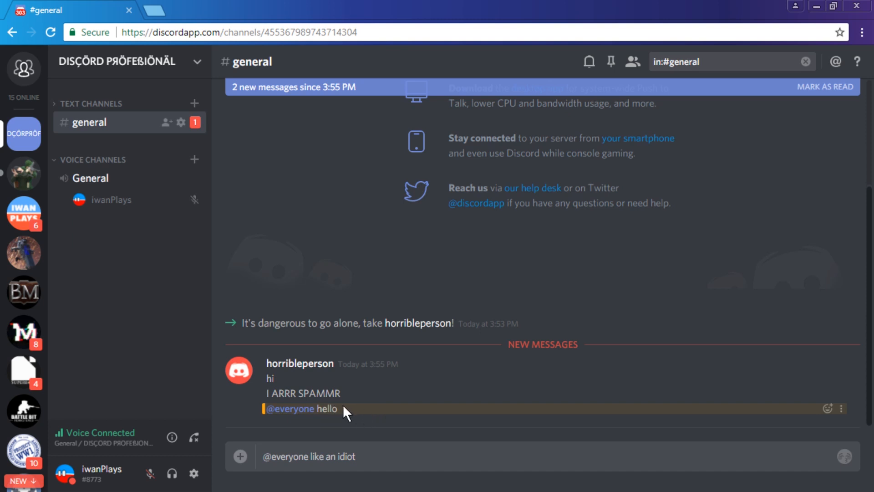
{"action": "mouse_move", "coordinate": [342, 417]}
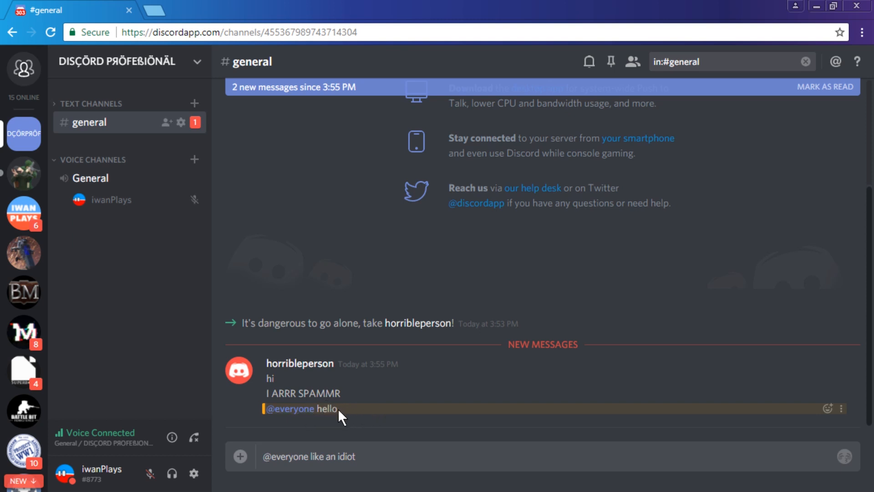
{"action": "mouse_move", "coordinate": [256, 410]}
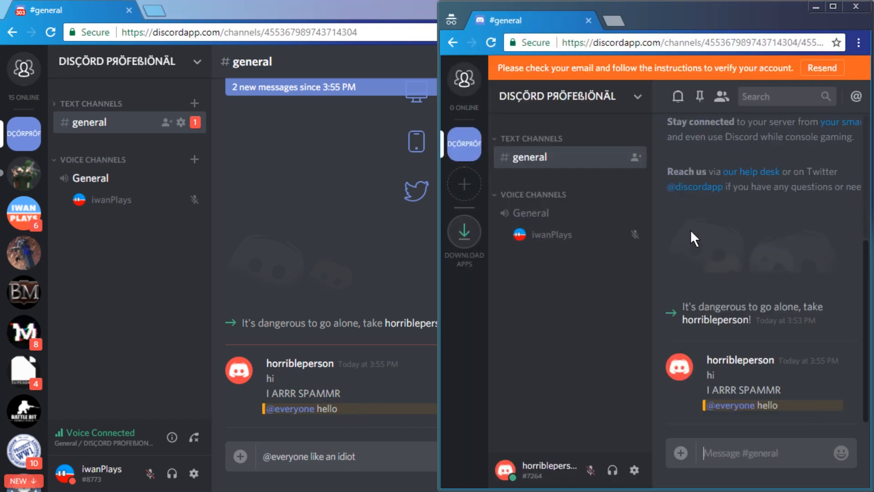
{"action": "type", "text": "@here O"}
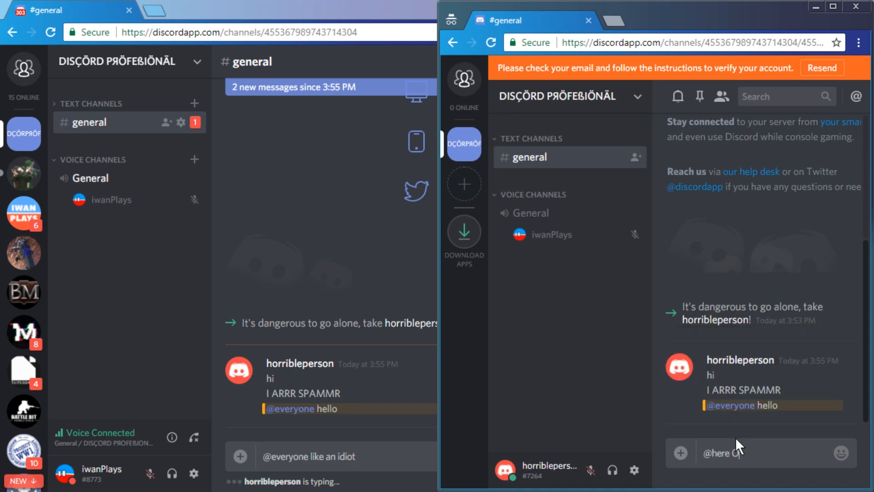
{"action": "key", "text": "Enter"}
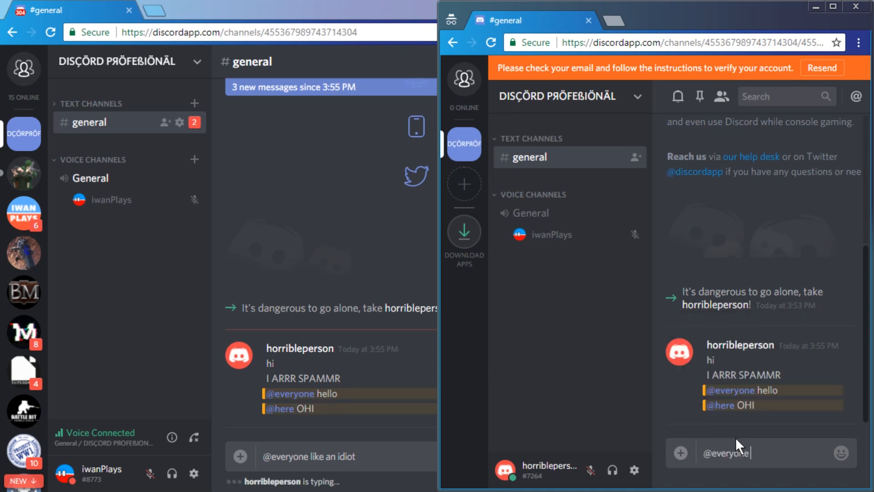
{"action": "key", "text": "enter"}
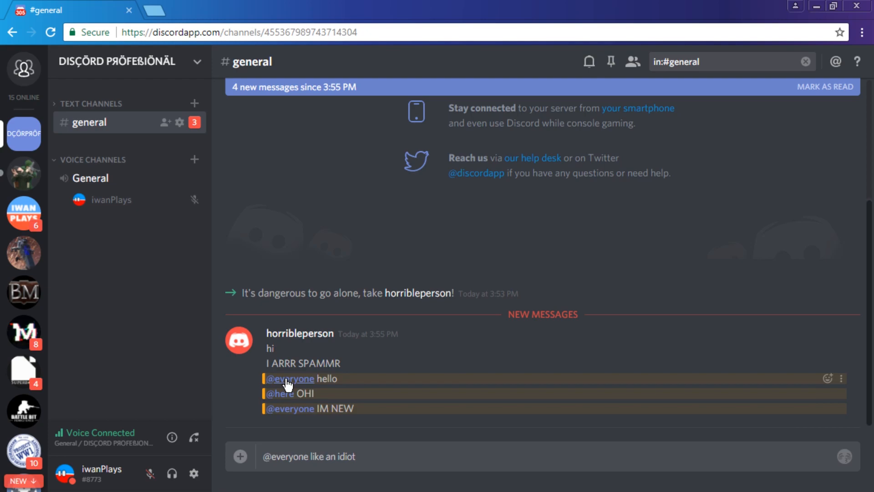
{"action": "mouse_move", "coordinate": [24, 133]}
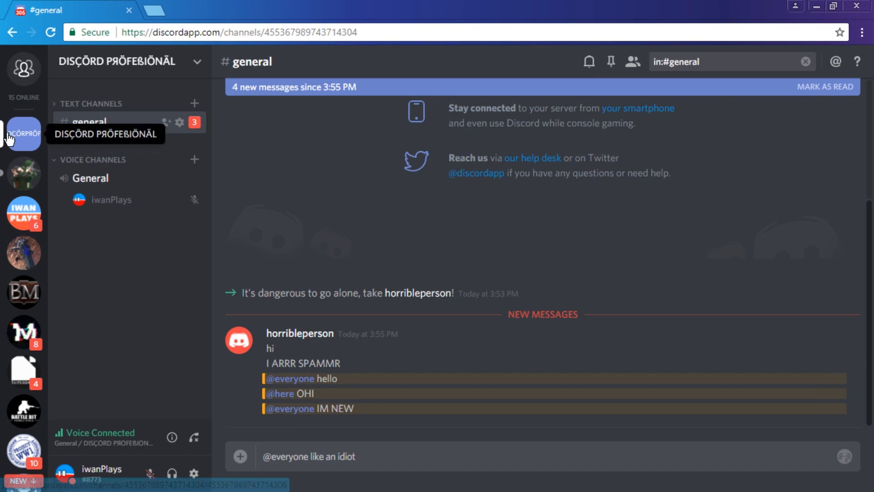
{"action": "right_click", "coordinate": [24, 134]}
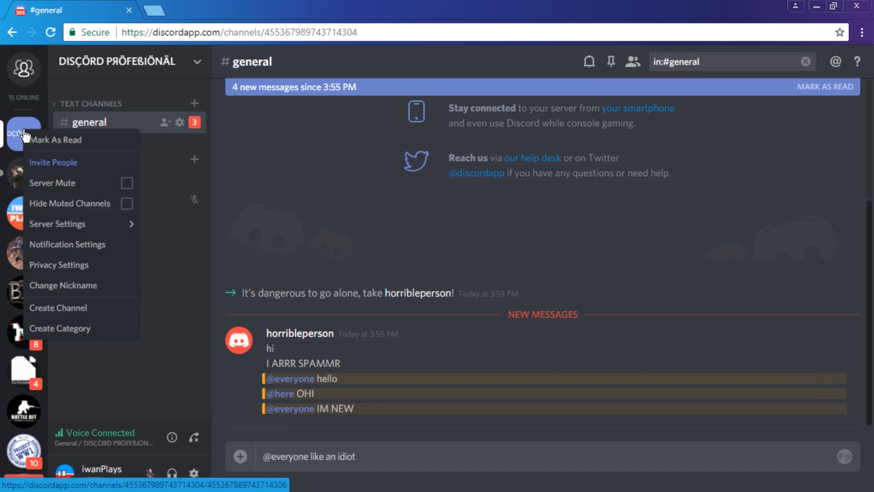
{"action": "mouse_move", "coordinate": [58, 223]}
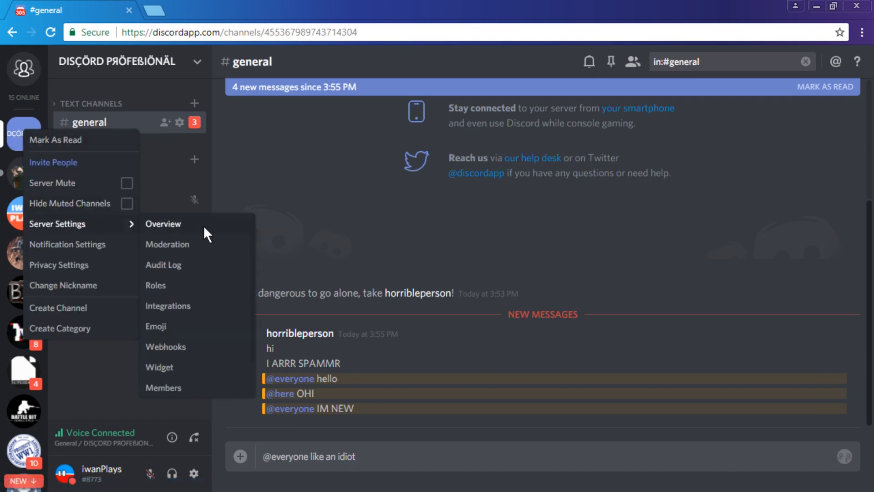
{"action": "left_click", "coordinate": [155, 285]}
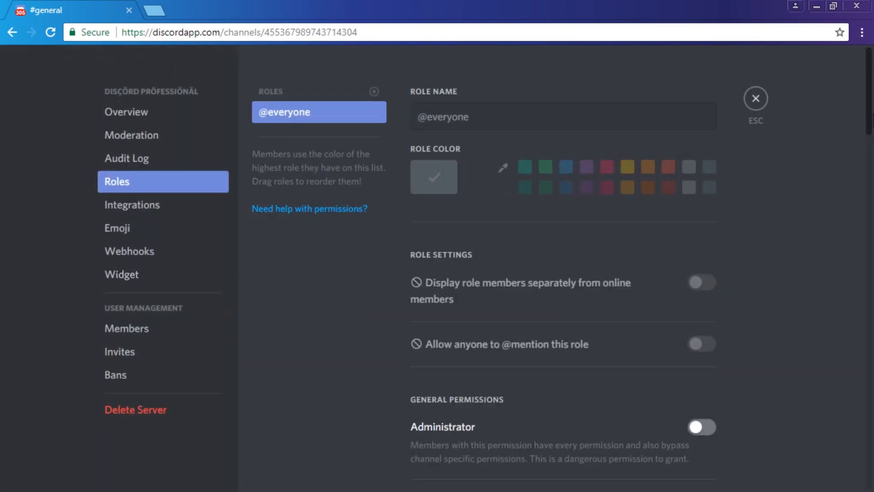
Search the role permissions page for 'everyone' to find the Mention Everyone permission
{"action": "scroll", "scroll_direction": "down", "scroll_amount": 3}
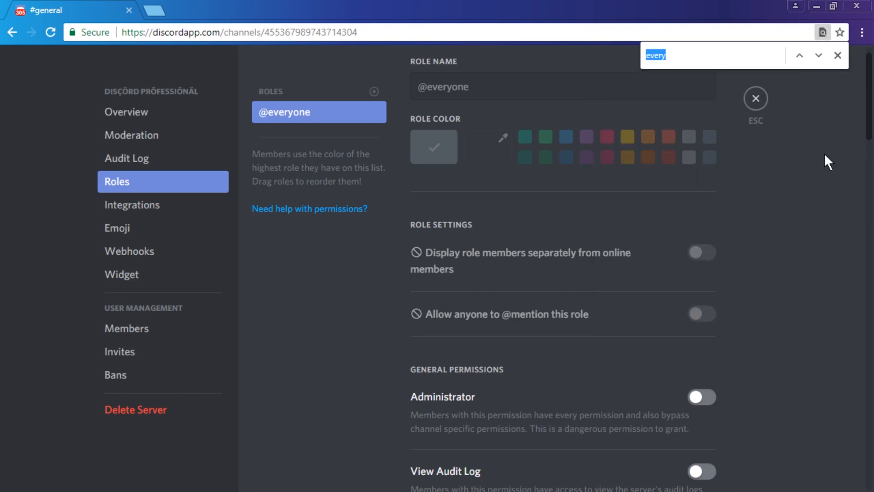
{"action": "key", "text": "Enter"}
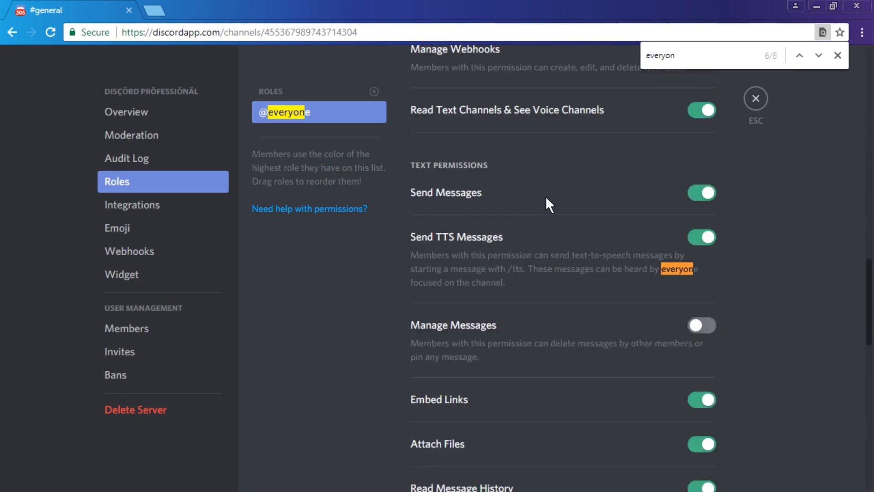
{"action": "left_click", "coordinate": [818, 55]}
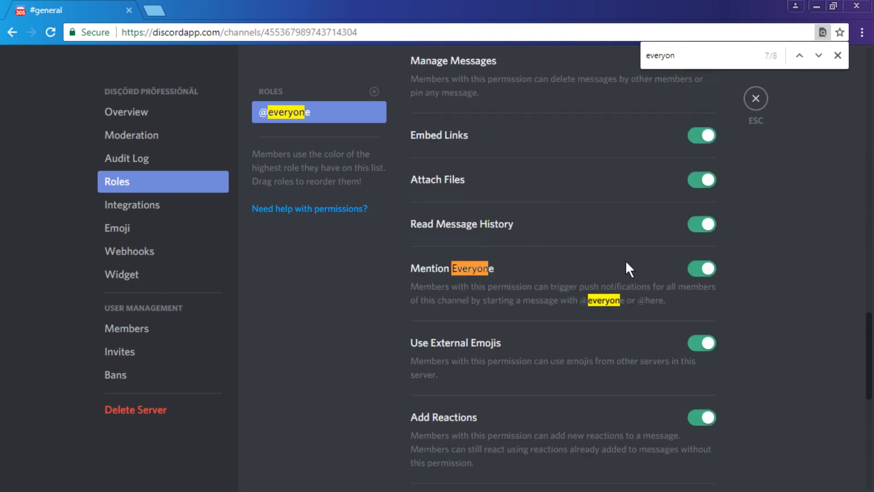
{"action": "left_click", "coordinate": [701, 268]}
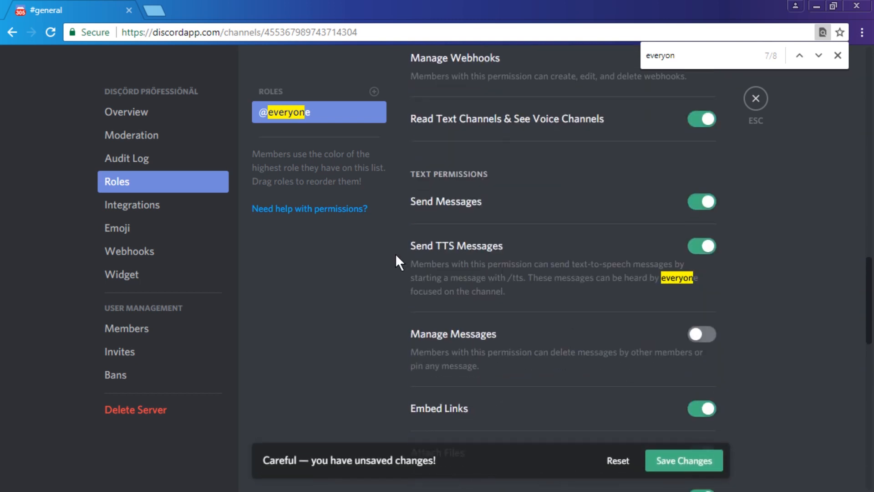
{"action": "left_click", "coordinate": [701, 246]}
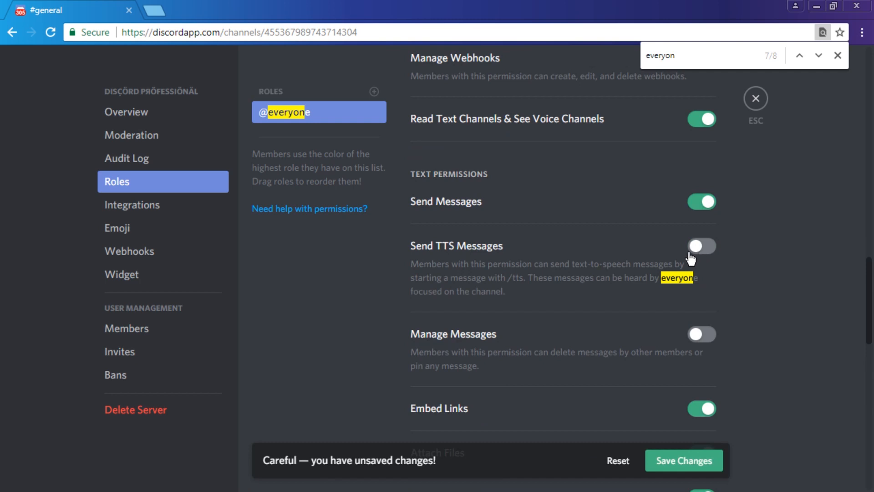
{"action": "scroll", "scroll_direction": "down", "scroll_amount": 3}
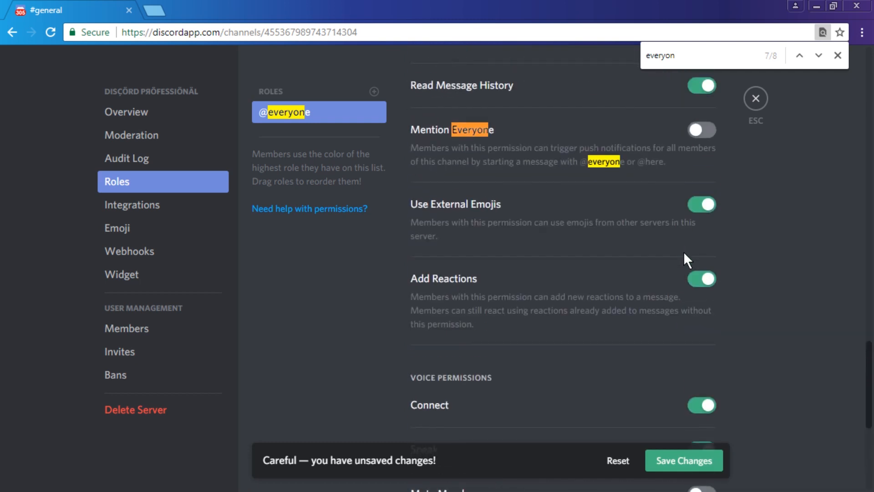
{"action": "left_click", "coordinate": [701, 204]}
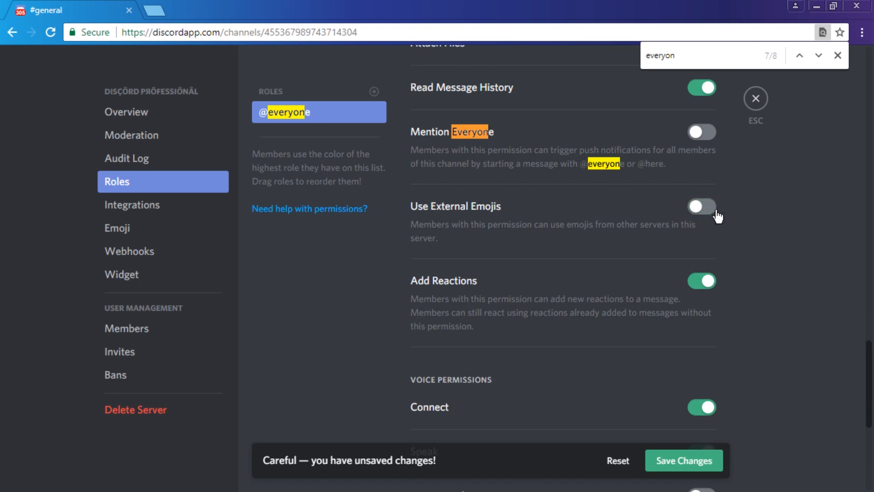
{"action": "scroll", "scroll_direction": "down", "scroll_amount": 3}
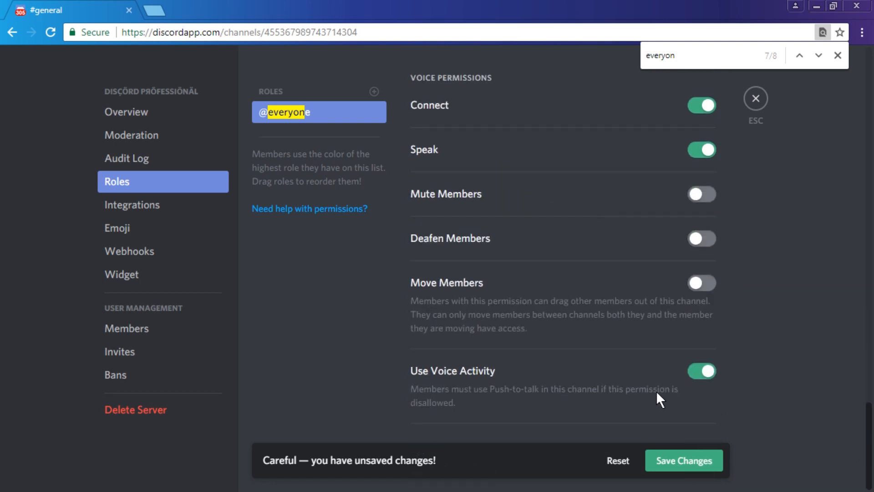
{"action": "left_click", "coordinate": [683, 460]}
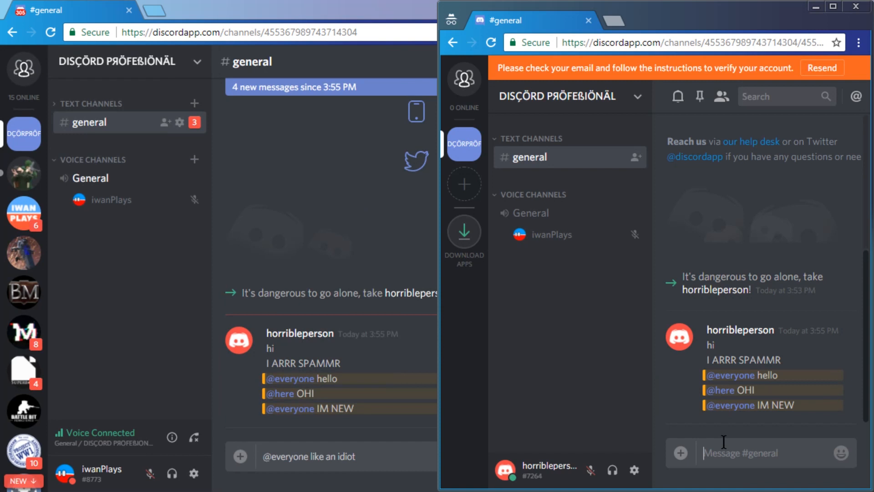
{"action": "type", "text": "I\"M"}
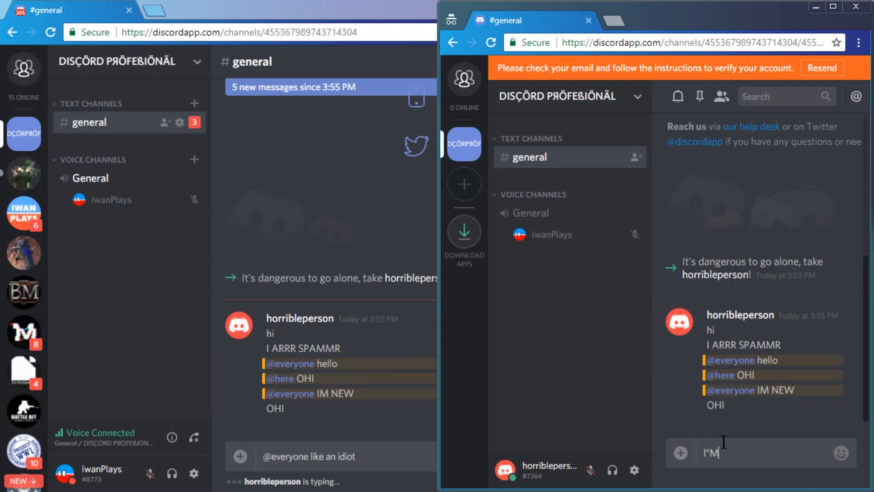
{"action": "type", "text": "@"}
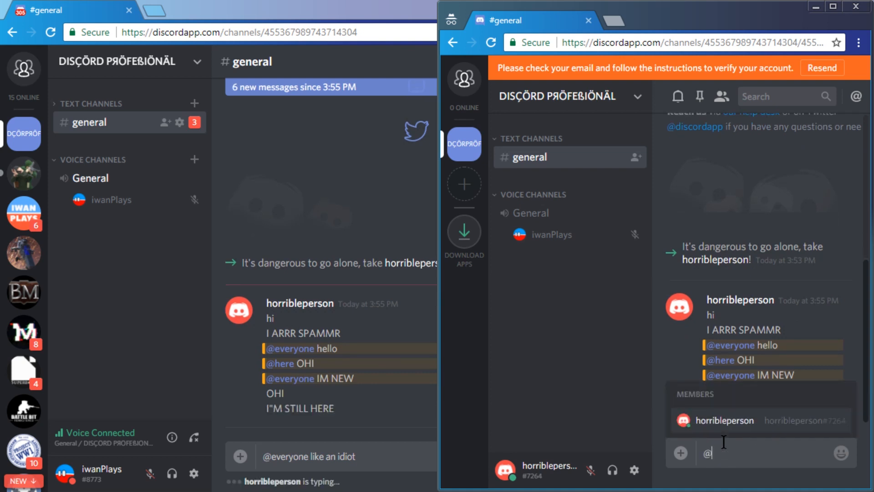
{"action": "type", "text": "e"}
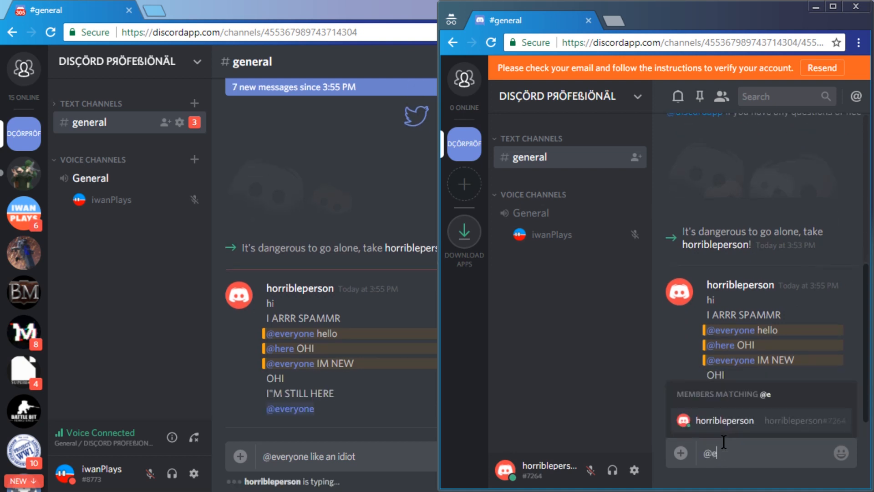
{"action": "key", "text": "Enter"}
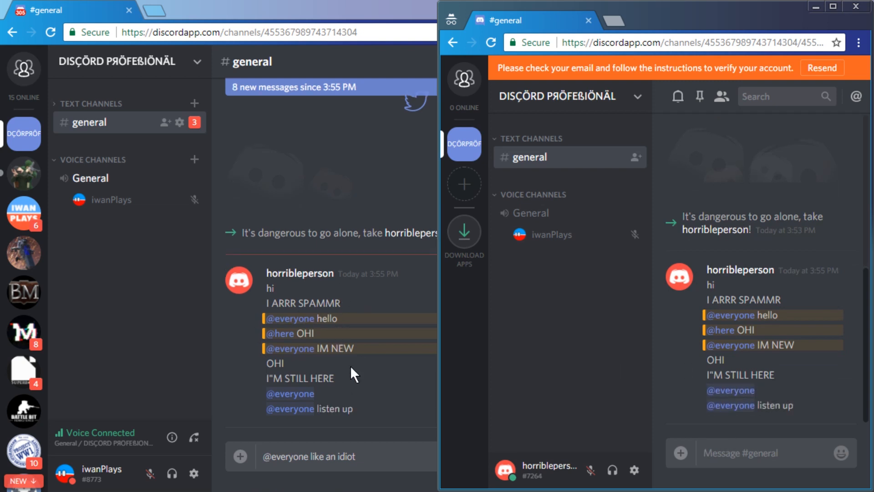
{"action": "type", "text": "@"}
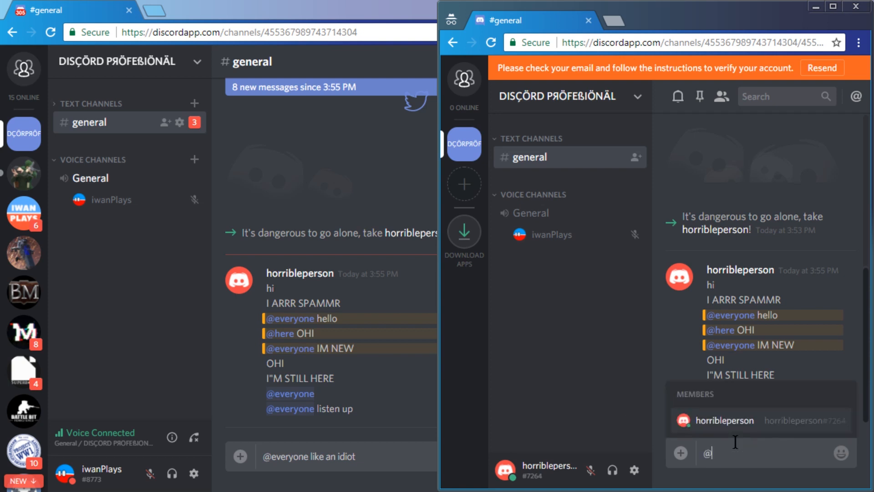
{"action": "type", "text": "here how ab"}
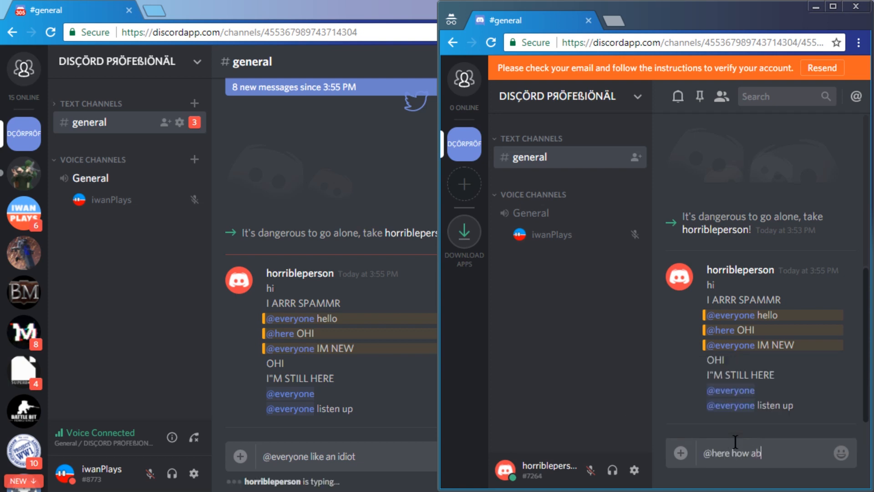
{"action": "key", "text": "enter"}
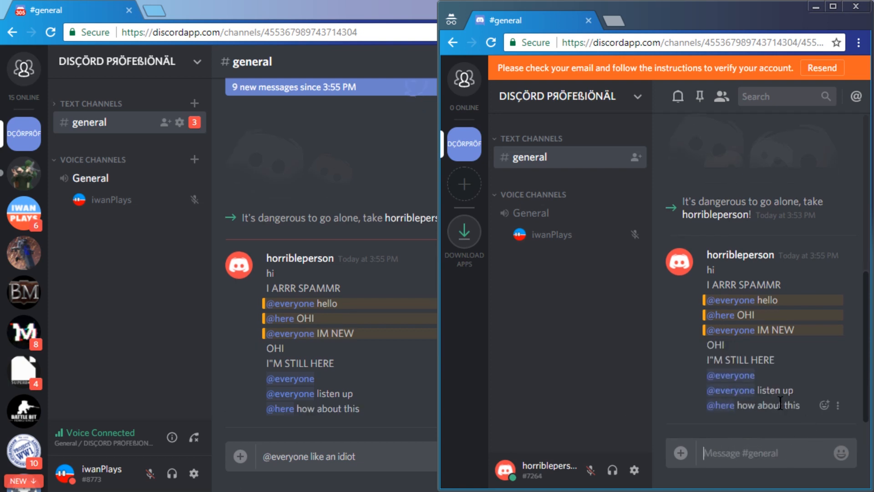
{"action": "mouse_move", "coordinate": [775, 352]}
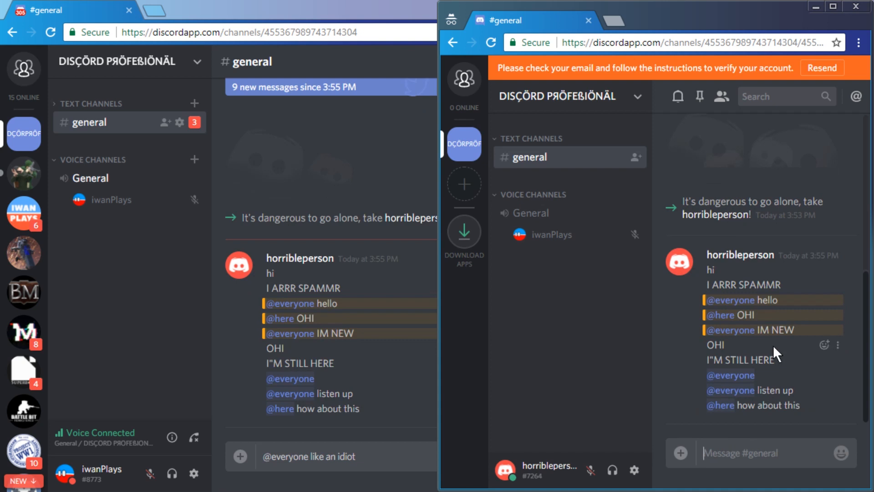
{"action": "mouse_move", "coordinate": [687, 372]}
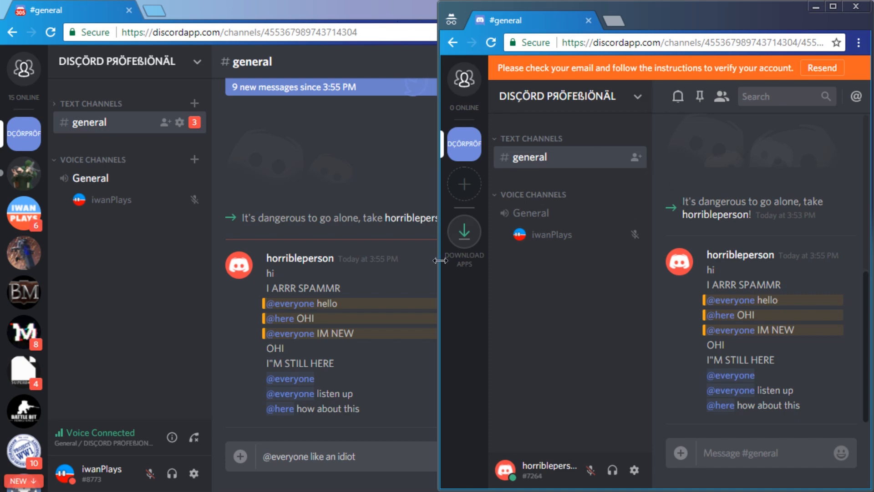
{"action": "mouse_move", "coordinate": [23, 134]}
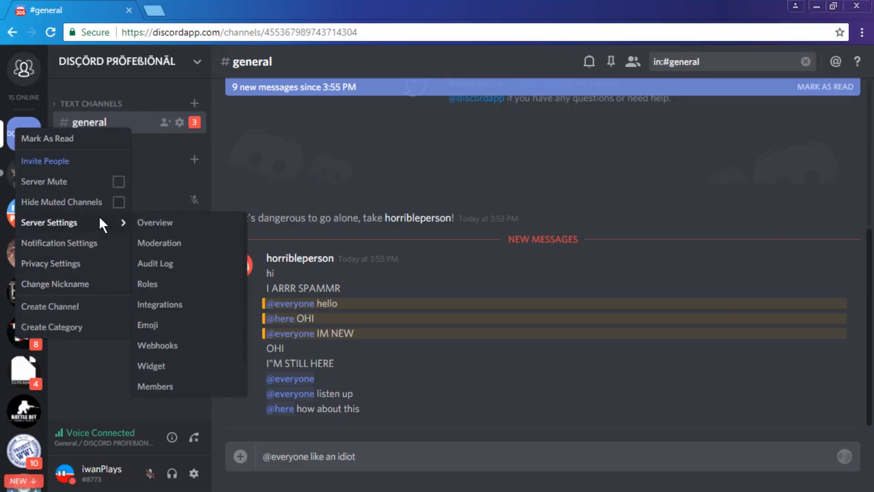
{"action": "left_click", "coordinate": [147, 284]}
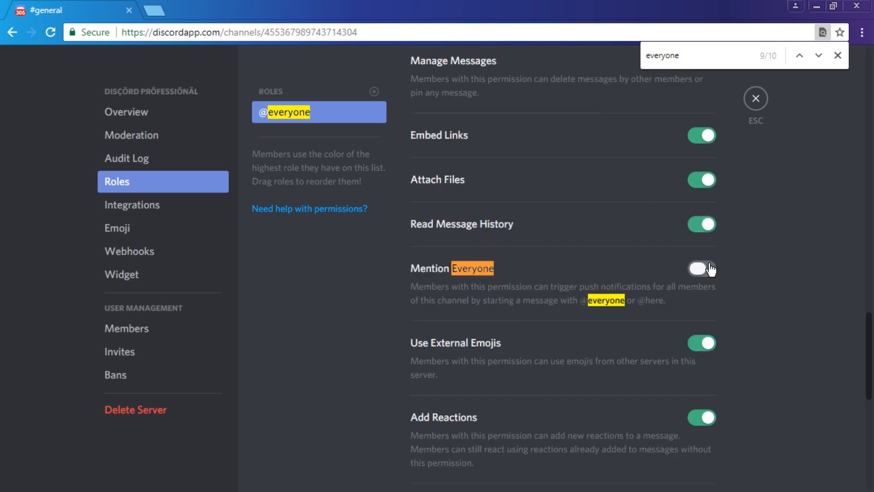
{"action": "left_click", "coordinate": [701, 268]}
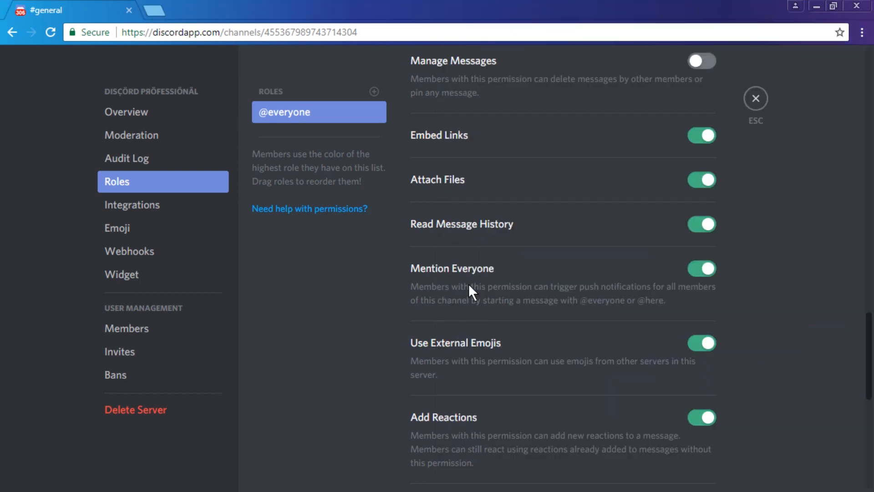
{"action": "left_click", "coordinate": [755, 98]}
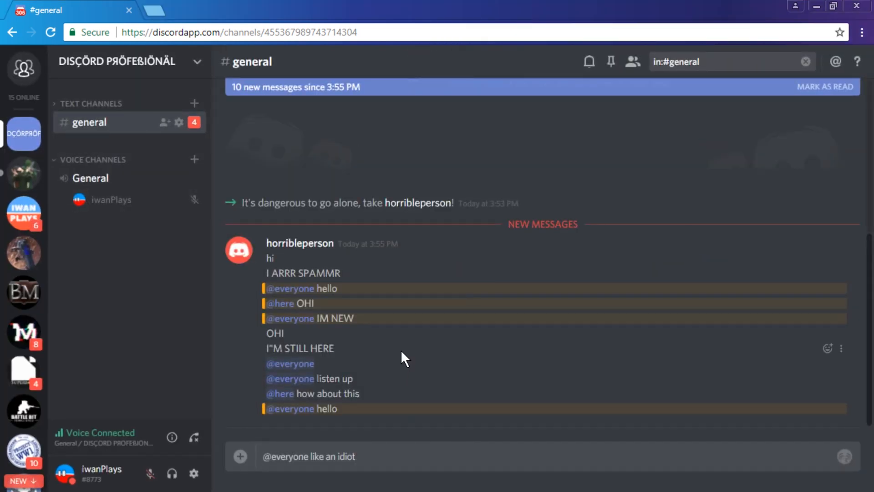
{"action": "mouse_move", "coordinate": [413, 409]}
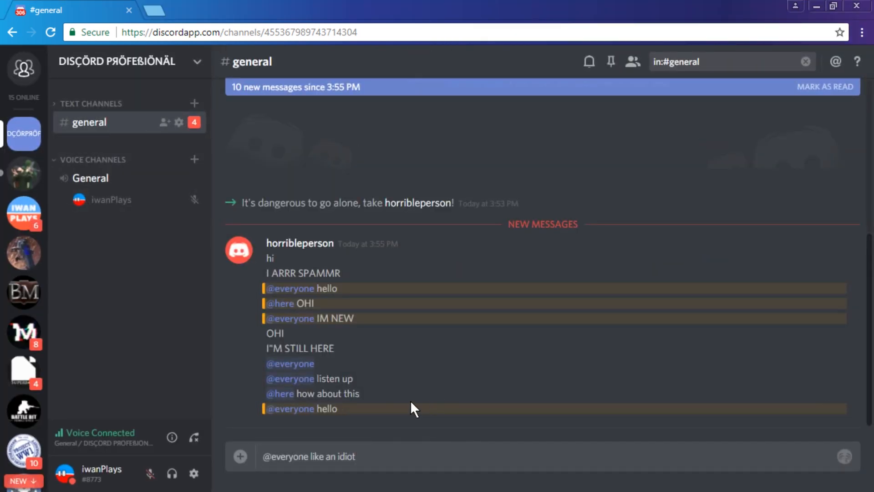
{"action": "mouse_move", "coordinate": [447, 404]}
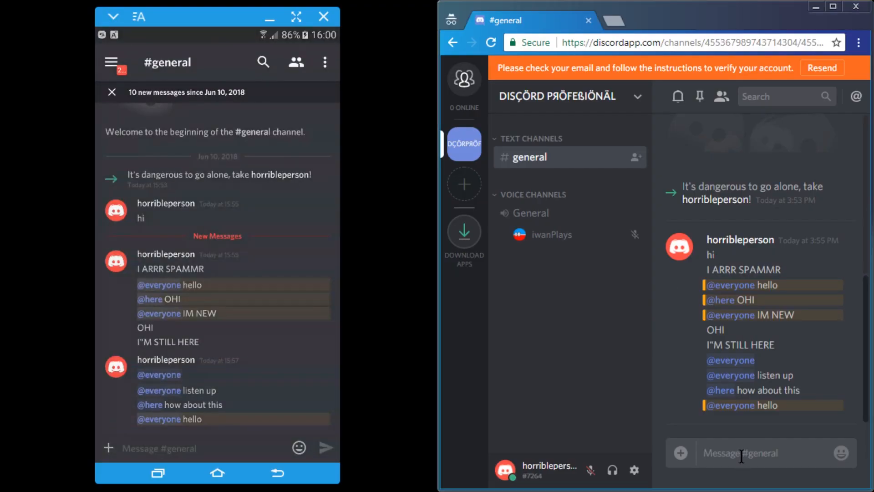
{"action": "type", "text": "@everyone"}
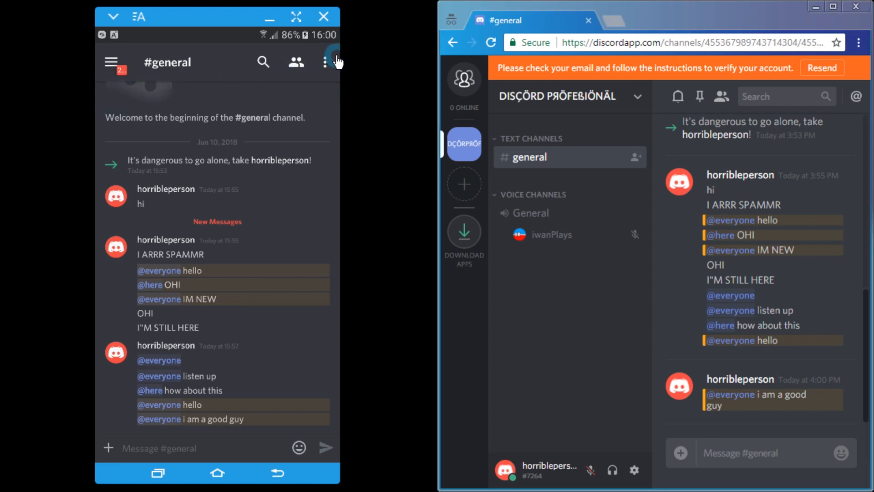
{"action": "mouse_move", "coordinate": [116, 81]}
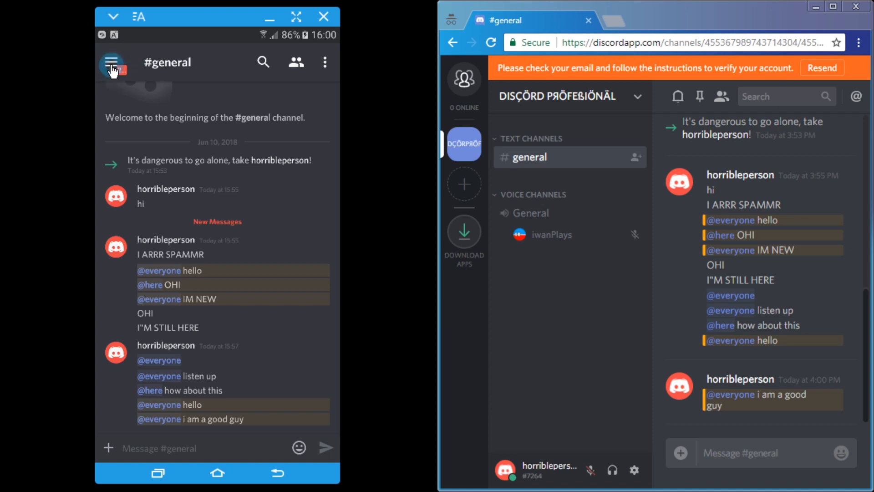
On mobile, go through the server menu to Server Settings and then Roles
{"action": "left_click", "coordinate": [111, 61]}
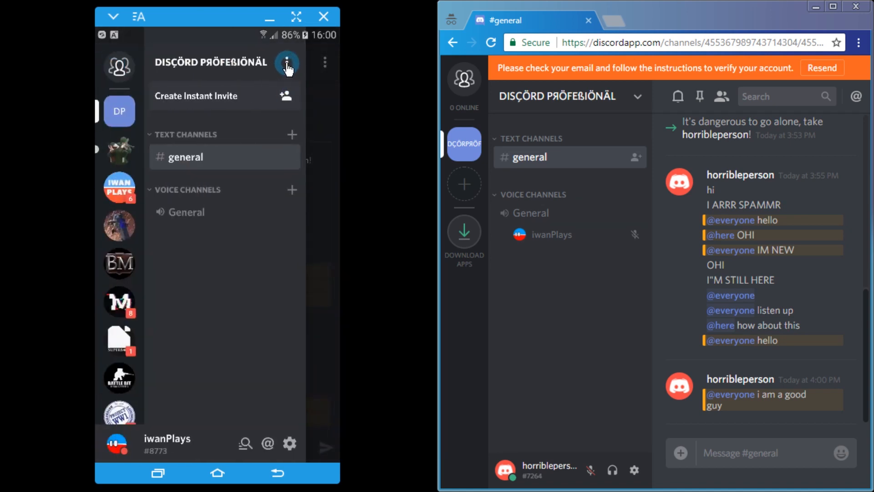
{"action": "left_click", "coordinate": [285, 62]}
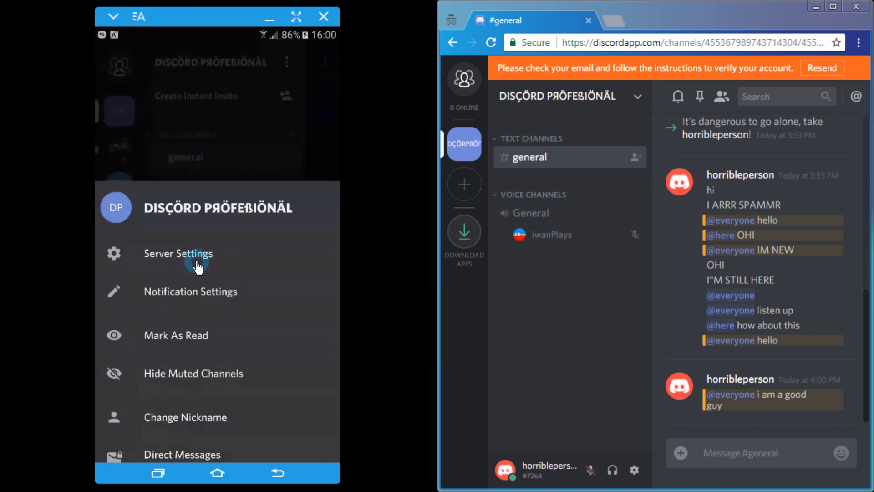
{"action": "left_click", "coordinate": [179, 253]}
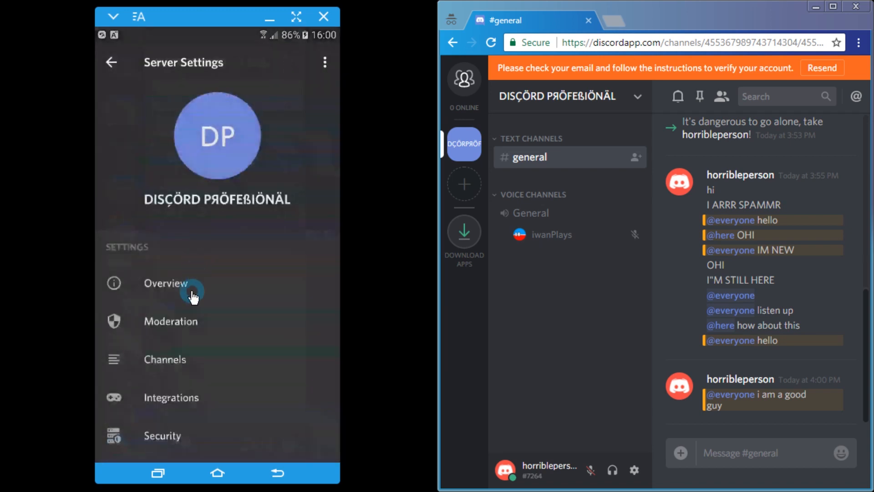
{"action": "scroll", "scroll_direction": "down", "scroll_amount": 3}
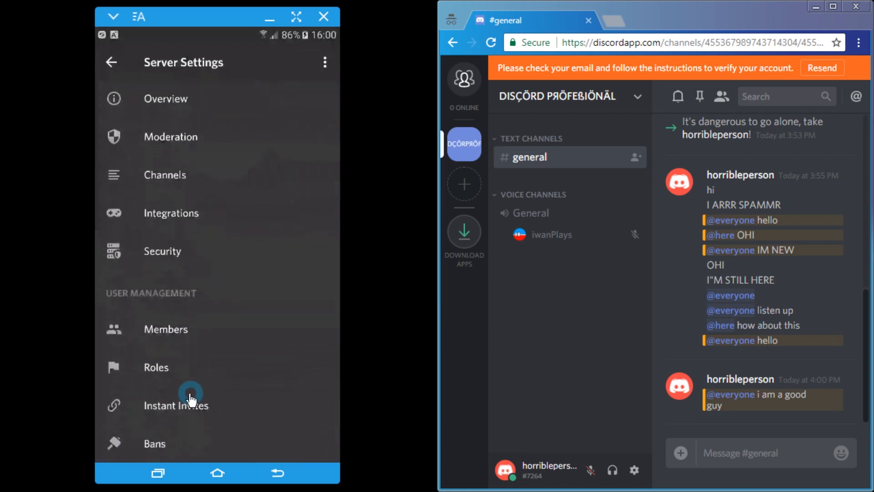
{"action": "left_click", "coordinate": [156, 366]}
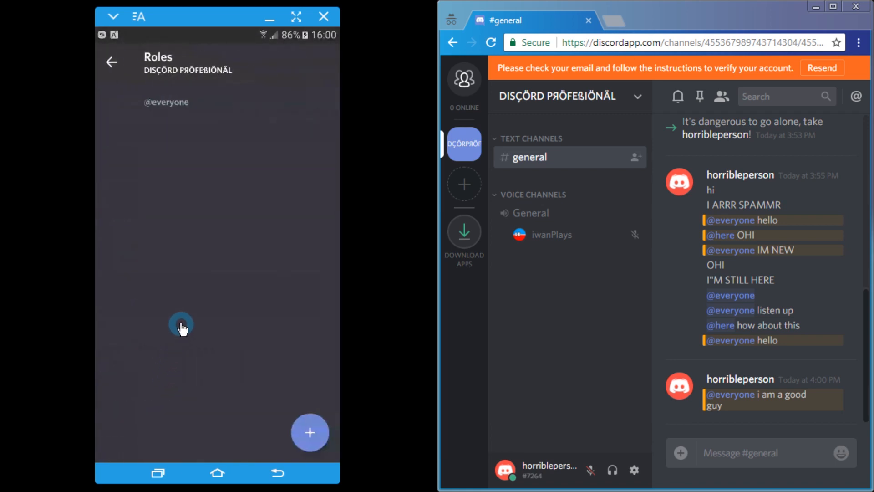
{"action": "left_click", "coordinate": [166, 102]}
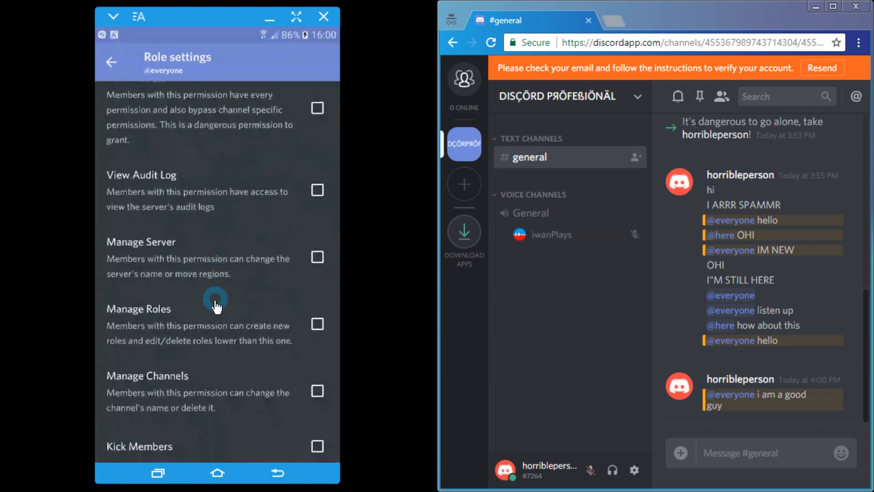
{"action": "scroll", "scroll_direction": "down", "scroll_amount": 3}
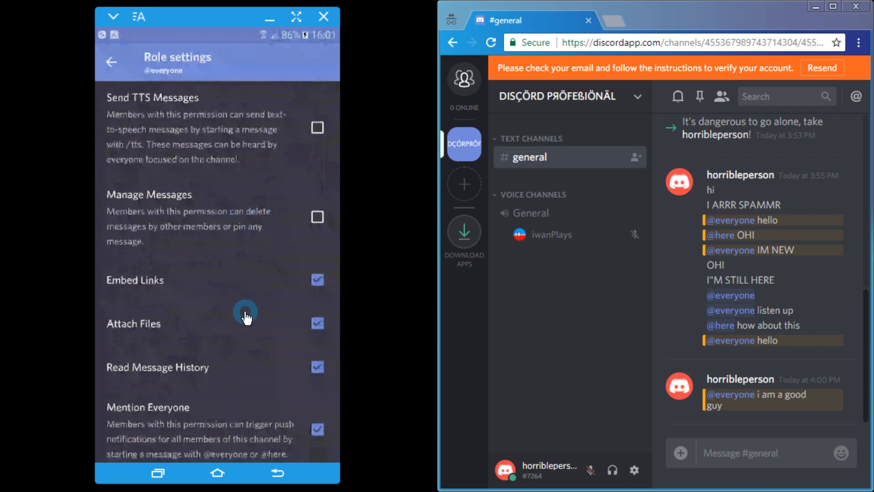
{"action": "scroll", "scroll_direction": "down", "scroll_amount": 3}
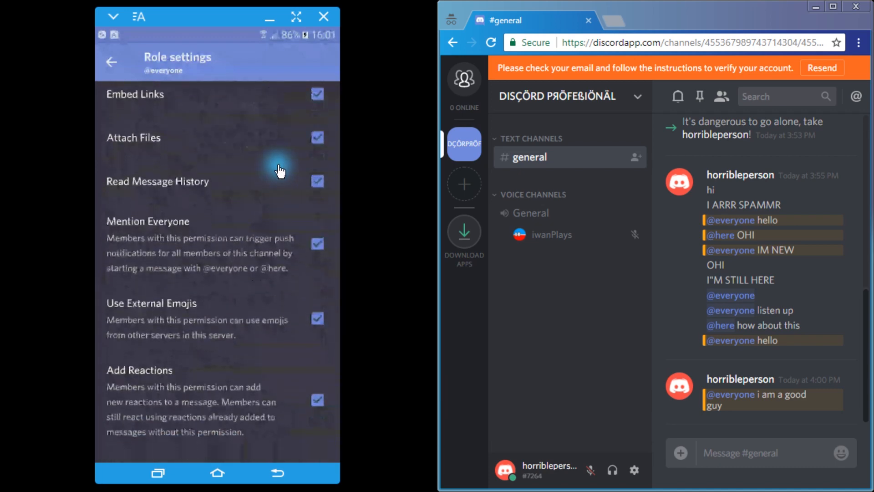
{"action": "left_click", "coordinate": [317, 244]}
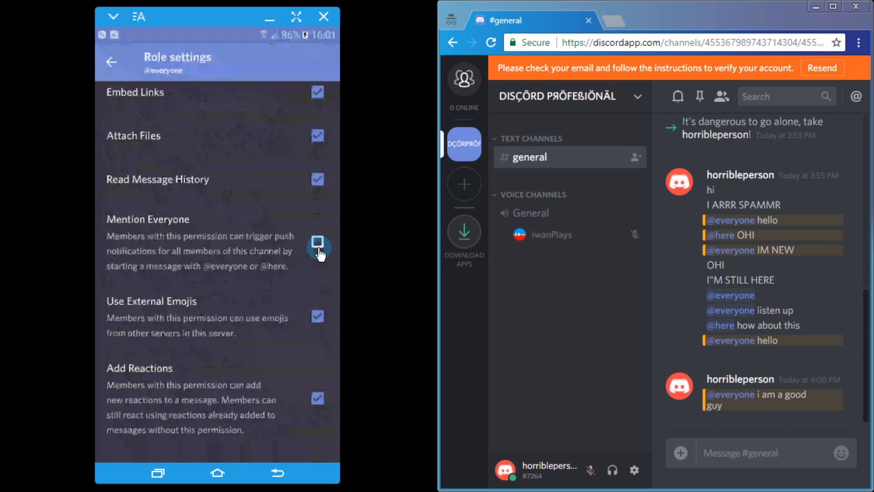
{"action": "scroll", "scroll_direction": "down", "scroll_amount": 3}
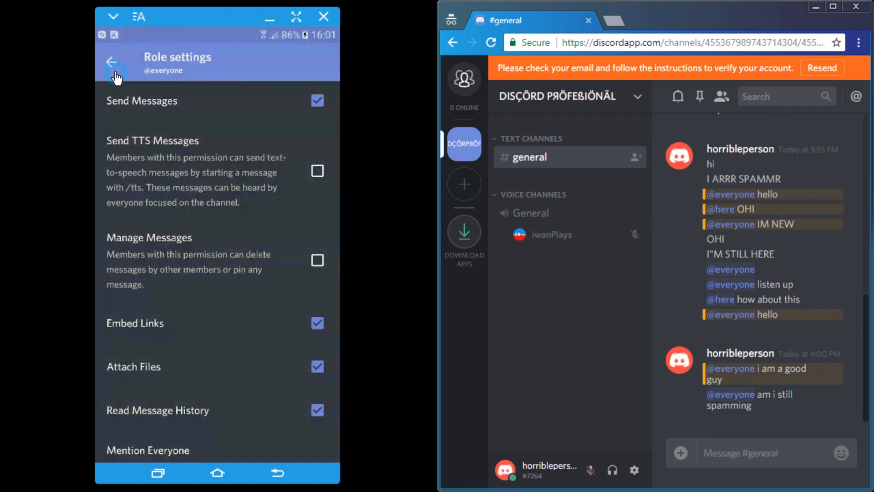
{"action": "left_click", "coordinate": [114, 62]}
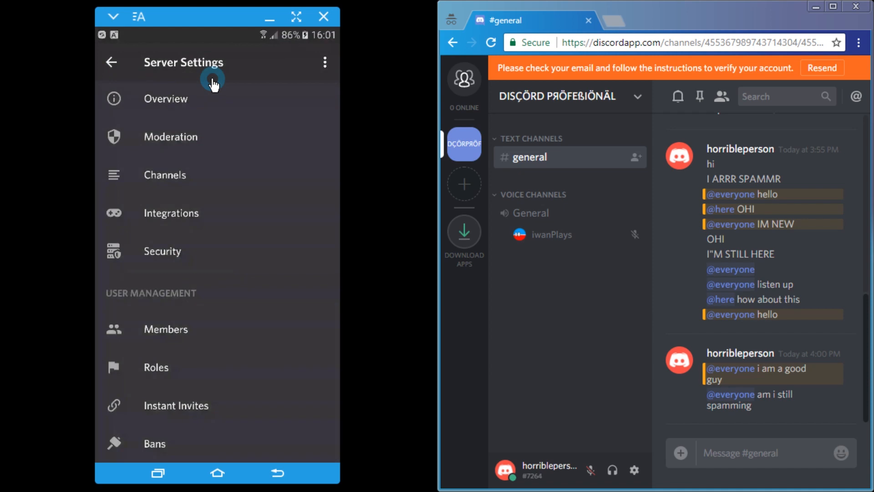
{"action": "mouse_move", "coordinate": [343, 44]}
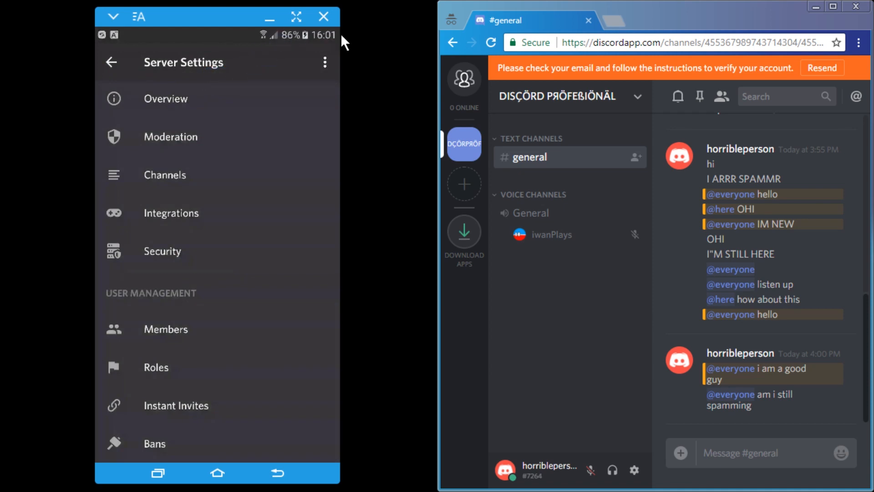
{"action": "mouse_move", "coordinate": [358, 49]}
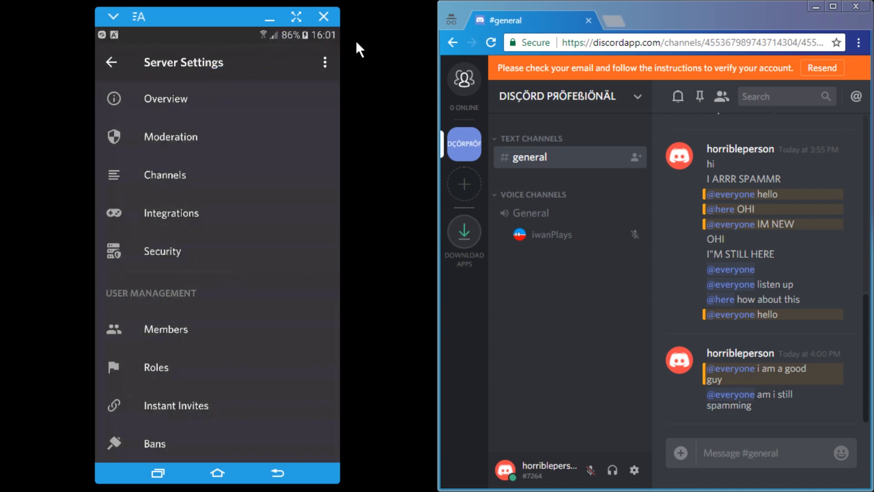